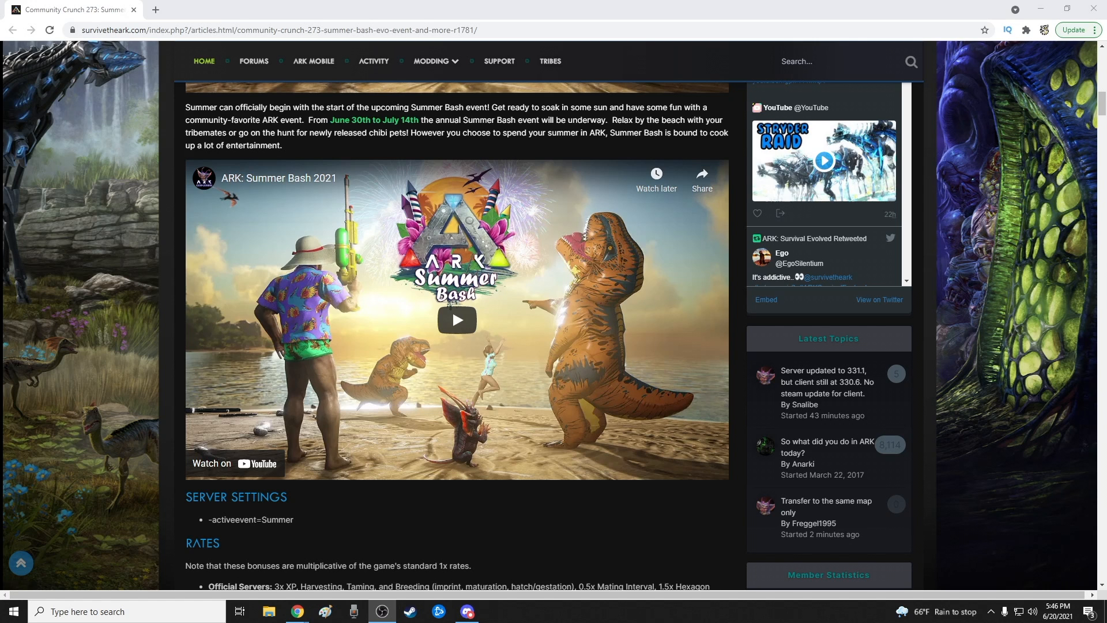
# Scroll past the Summer Bash trailer to the SERVER SETTINGS and RATES headings.
pyautogui.scroll(-3)
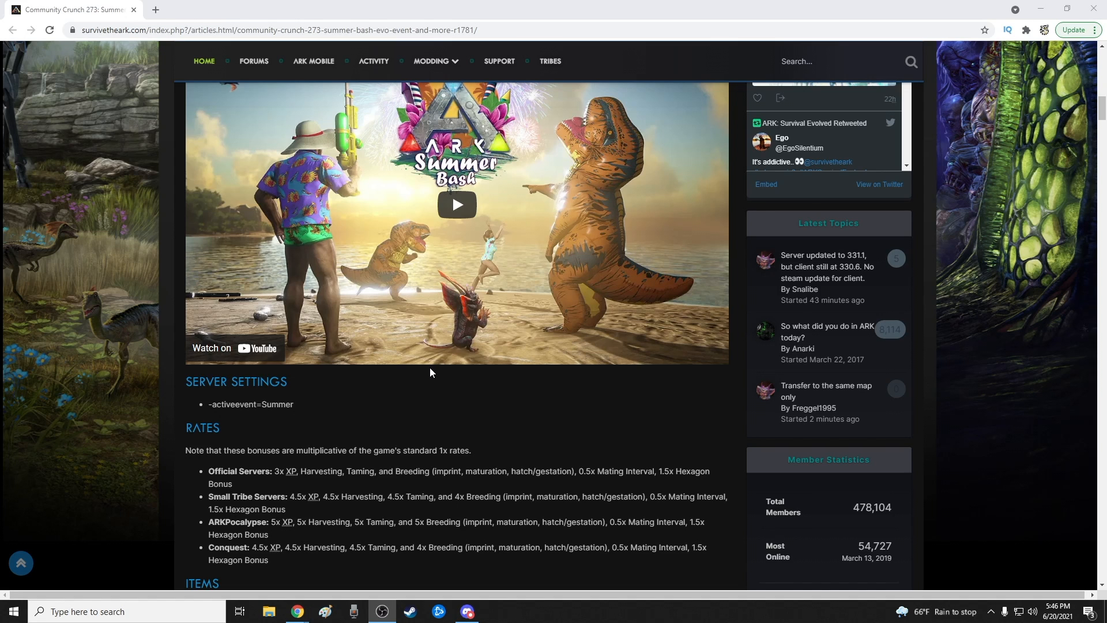
# Highlight the activeevent=Summer setting, deselect it, and scroll down to ITEMS and EMOTES.
pyautogui.doubleClick(280, 403)
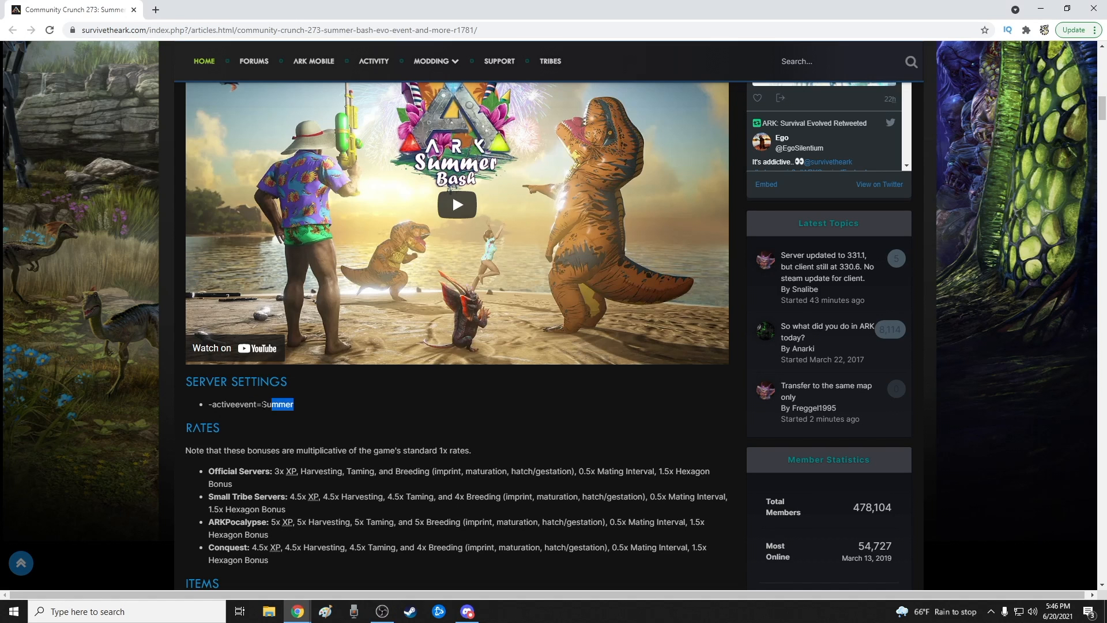
pyautogui.scroll(-3)
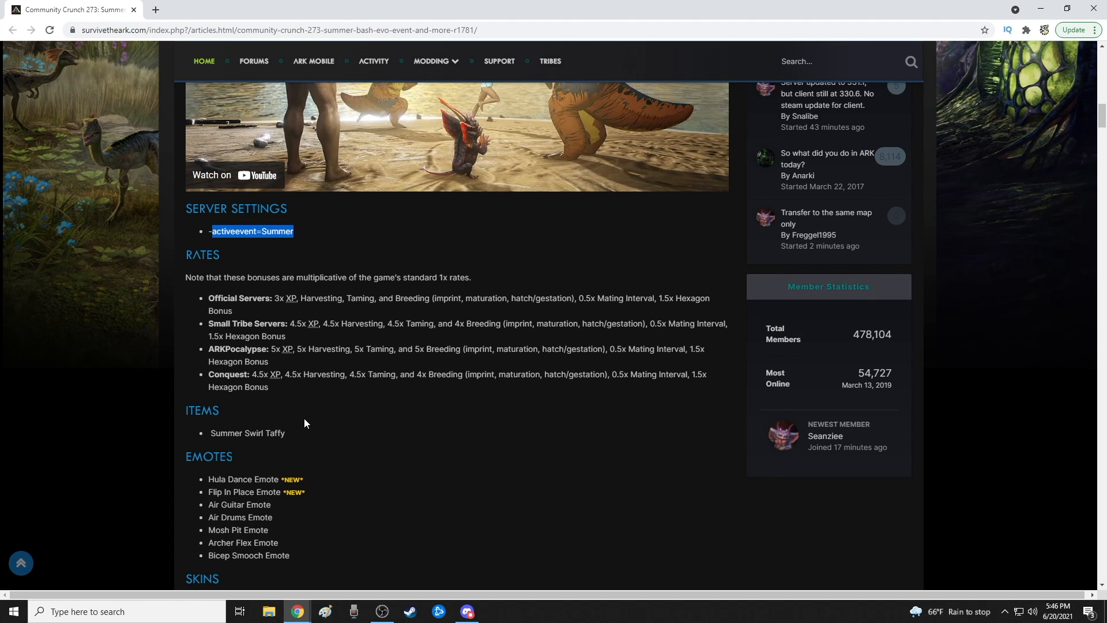
pyautogui.click(430, 251)
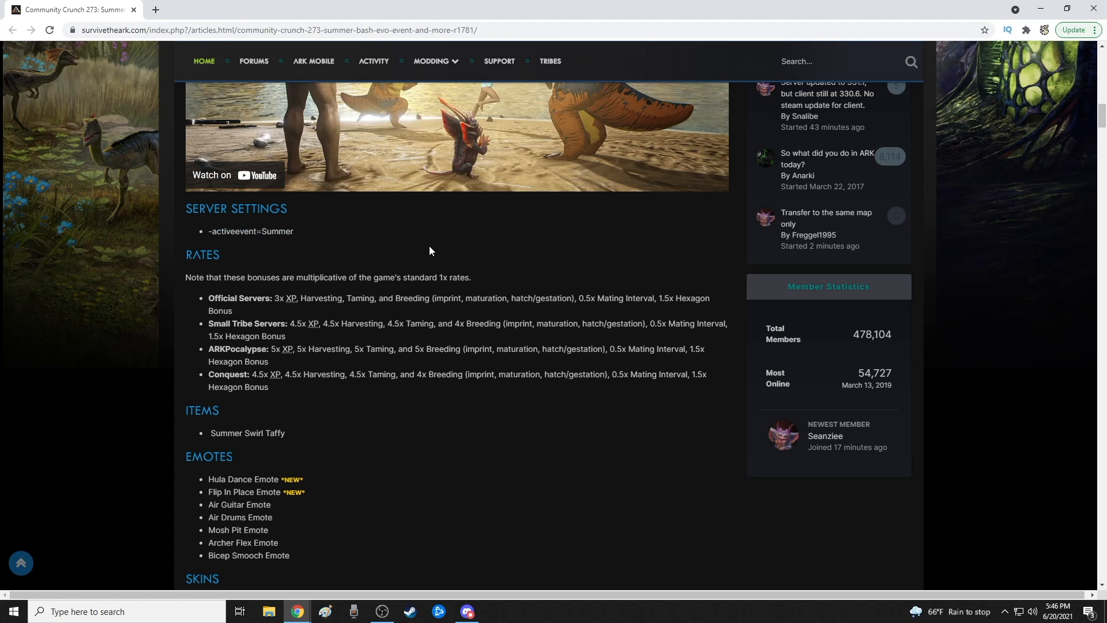
pyautogui.scroll(-3)
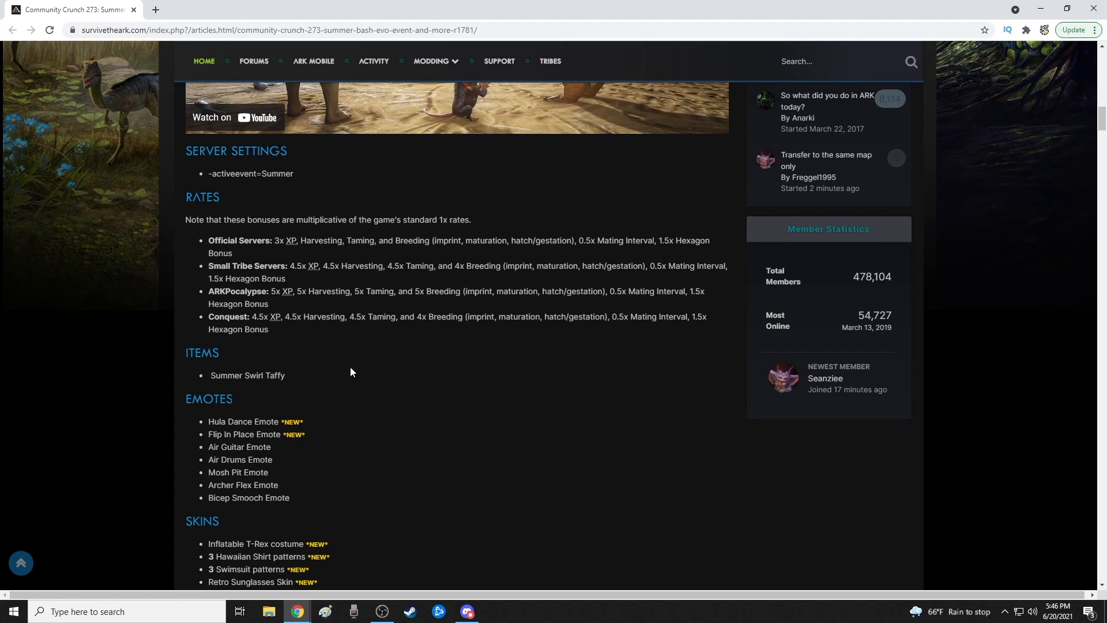
# Scroll through the Skins list, from the Inflatable T-Rex costume to the Fireworks Flaregun Skin.
pyautogui.scroll(-3)
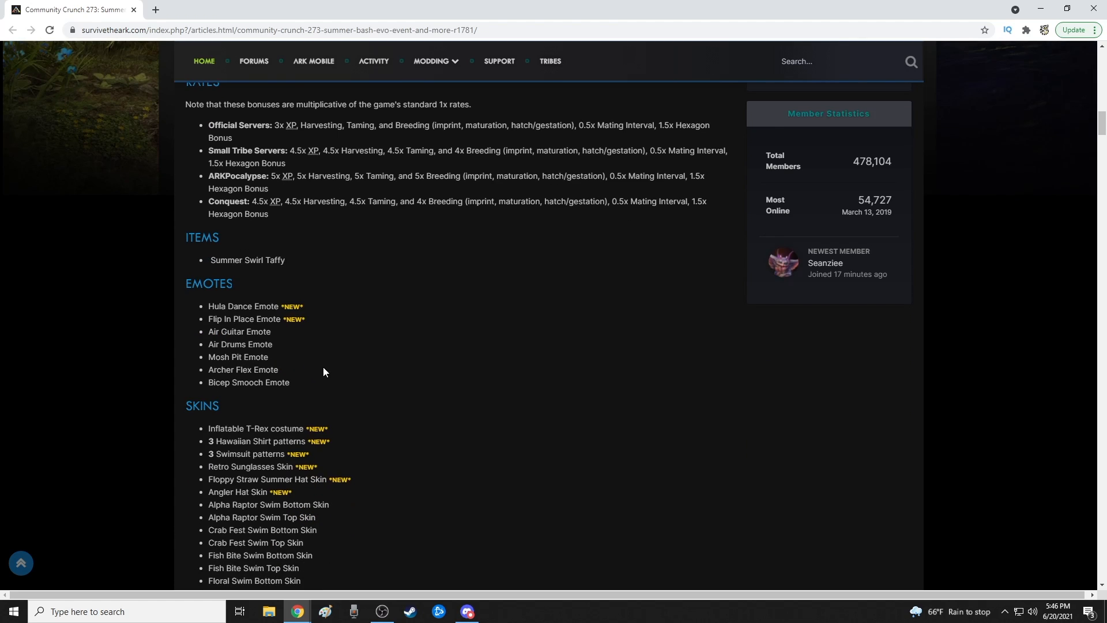
pyautogui.scroll(-3)
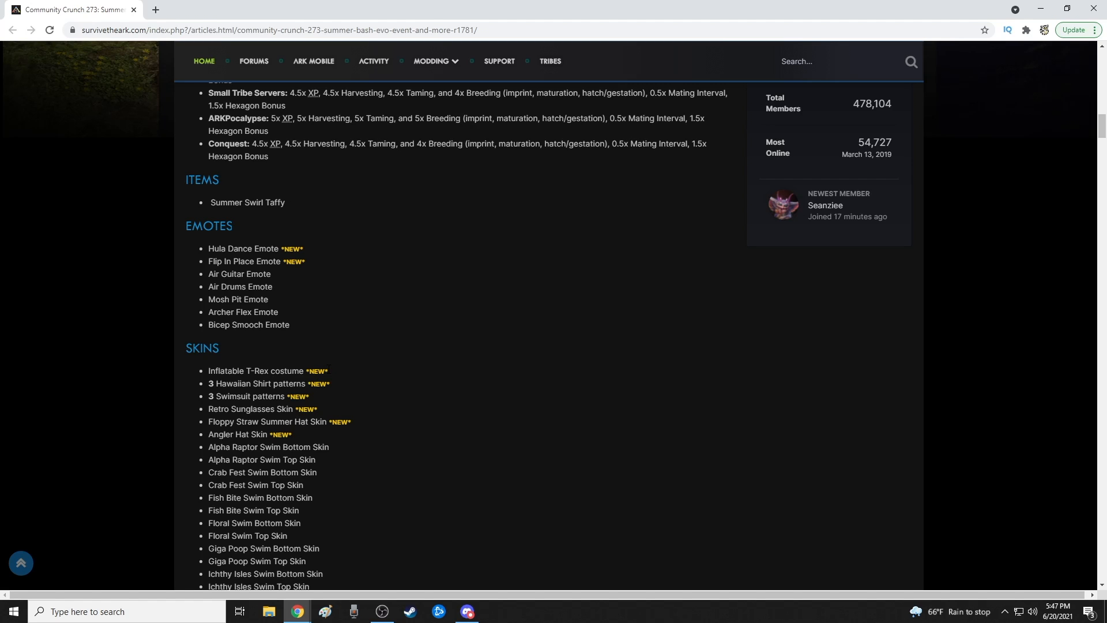
pyautogui.scroll(-3)
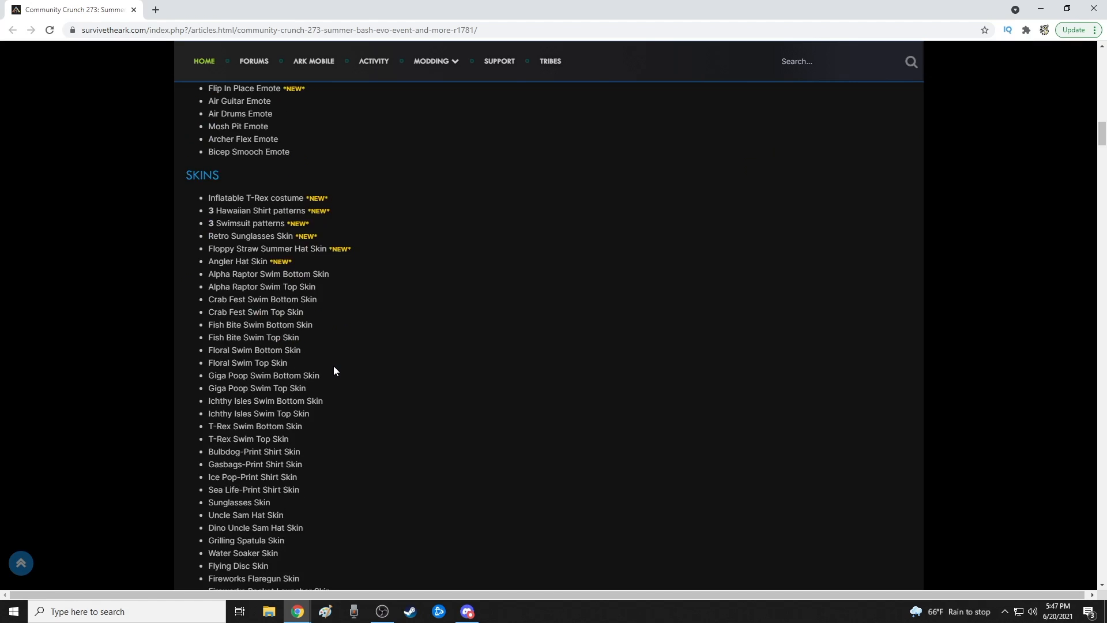
# Scroll to the Chibi Pets list (Maewing to Astrocetus) and Event-Colored Wild Creatures.
pyautogui.scroll(-3)
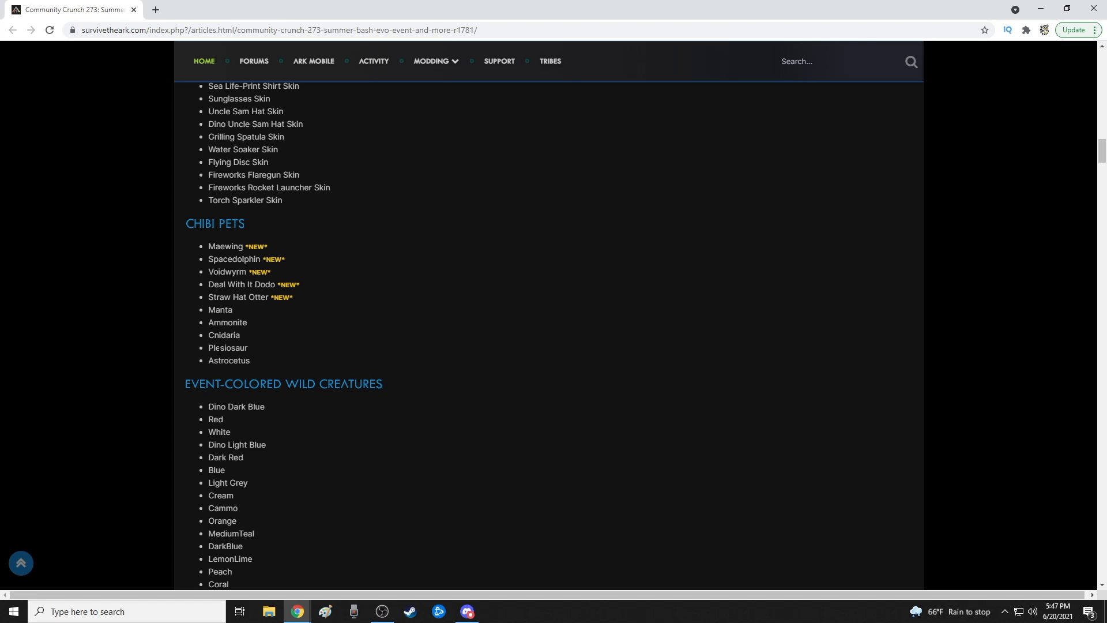
pyautogui.scroll(-3)
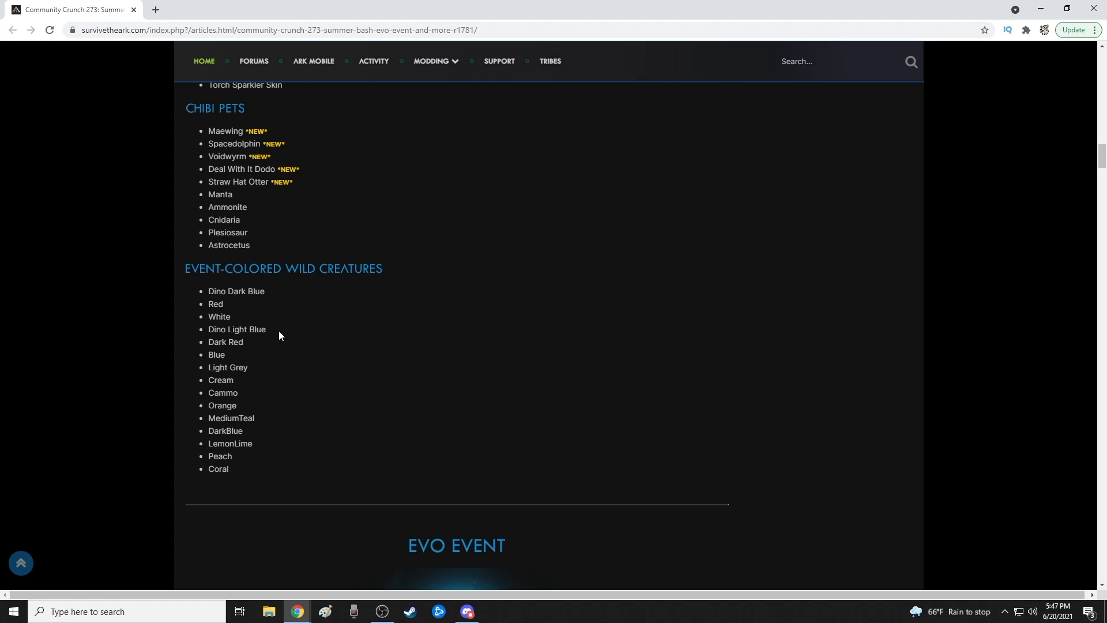
pyautogui.scroll(3)
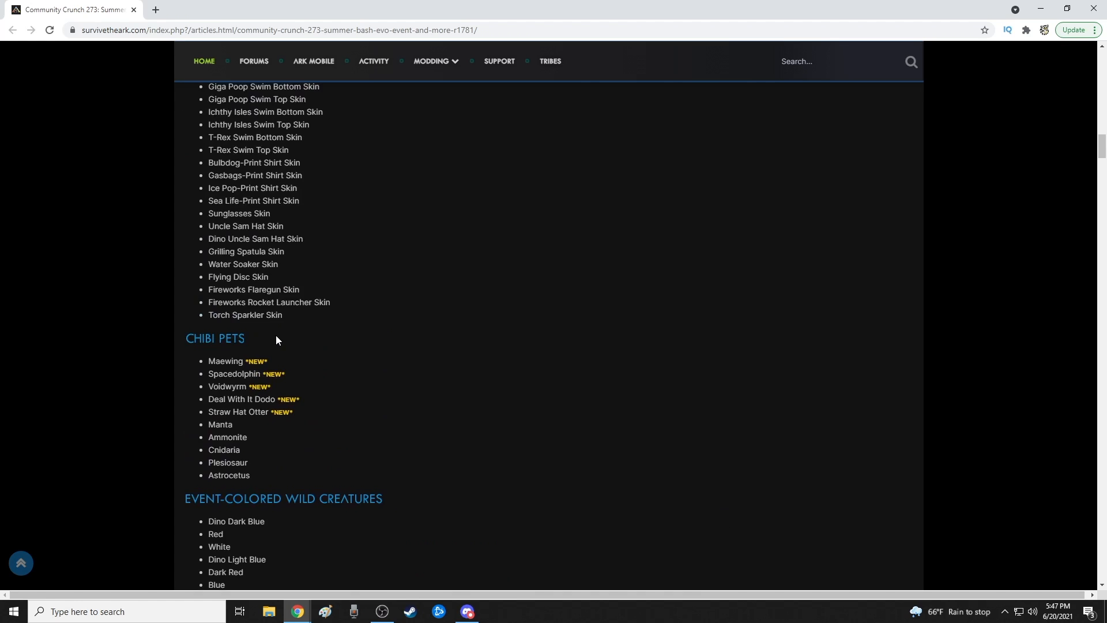
# Scroll back up to the Items, Emotes and Skins sections below the official rates.
pyautogui.scroll(3)
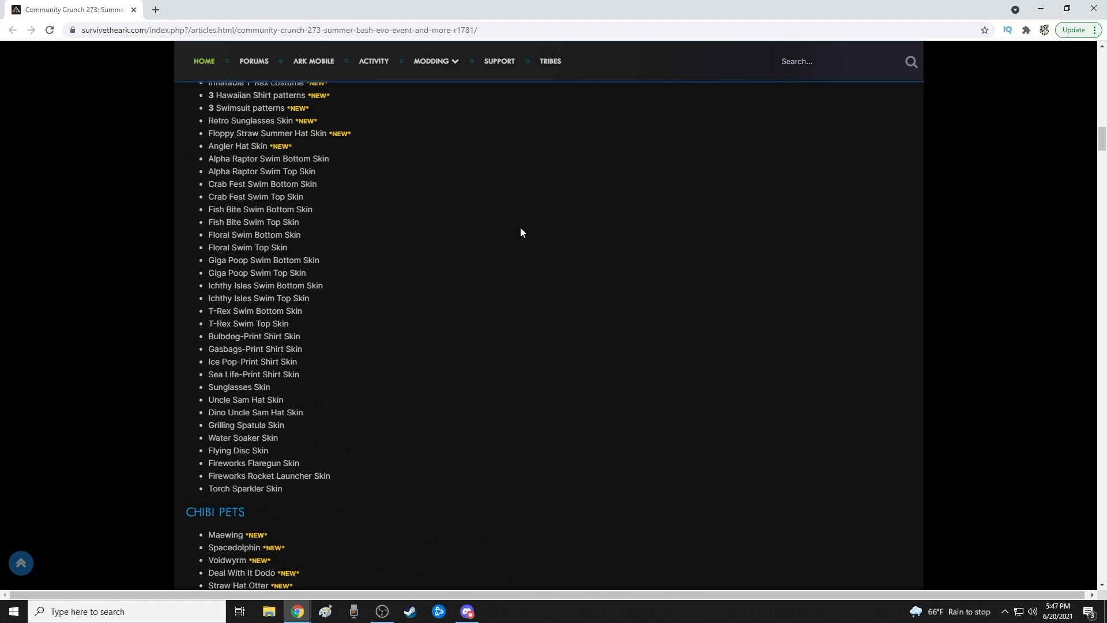
pyautogui.scroll(3)
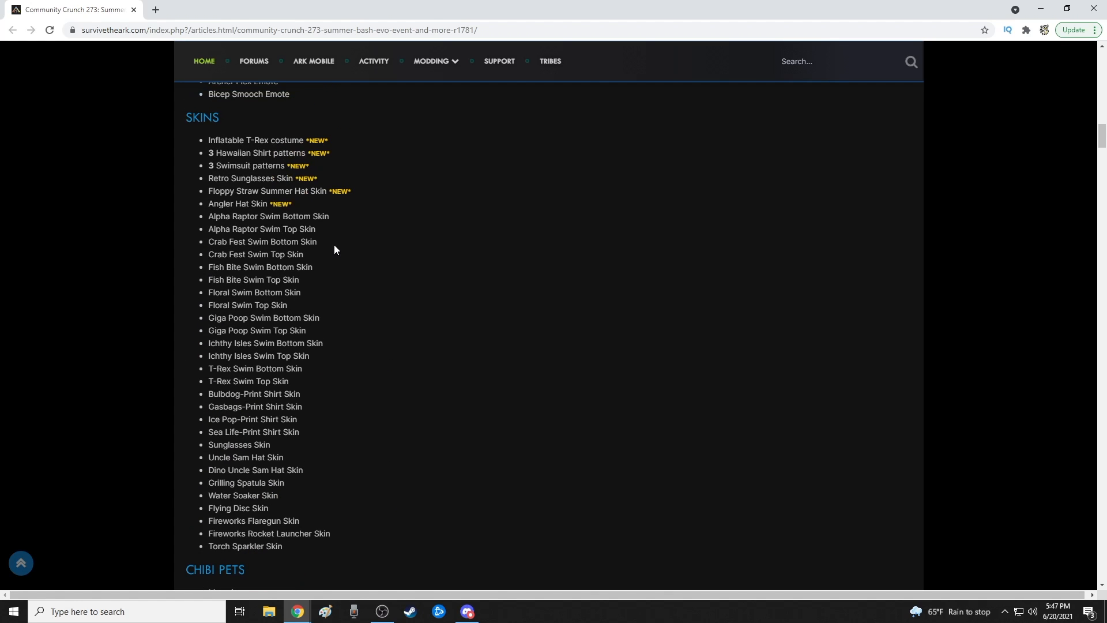
pyautogui.scroll(3)
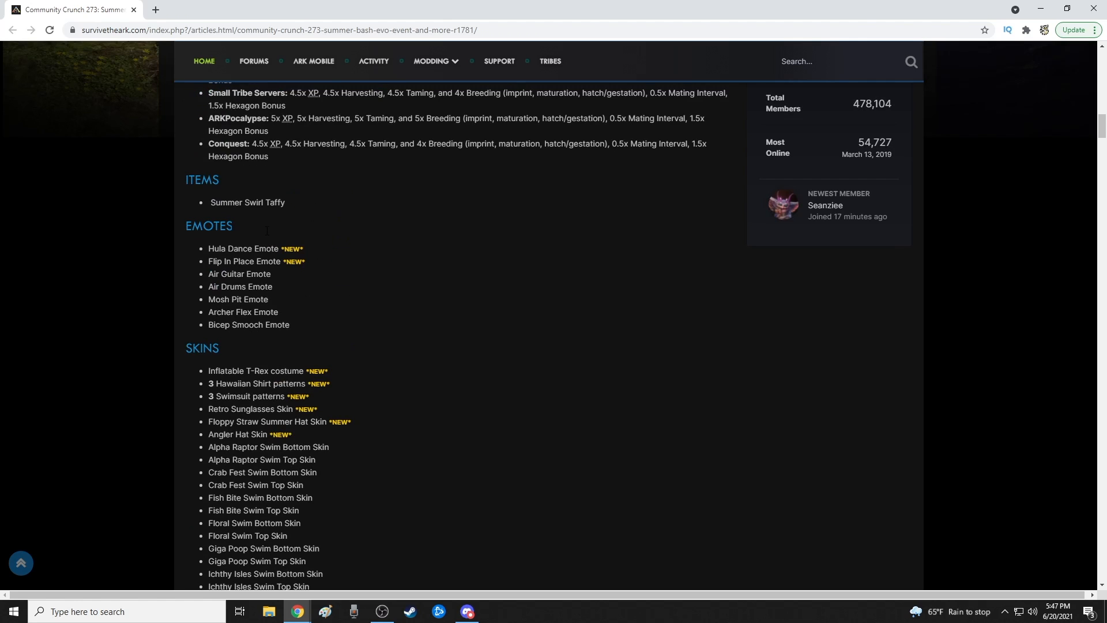
pyautogui.moveTo(266, 236)
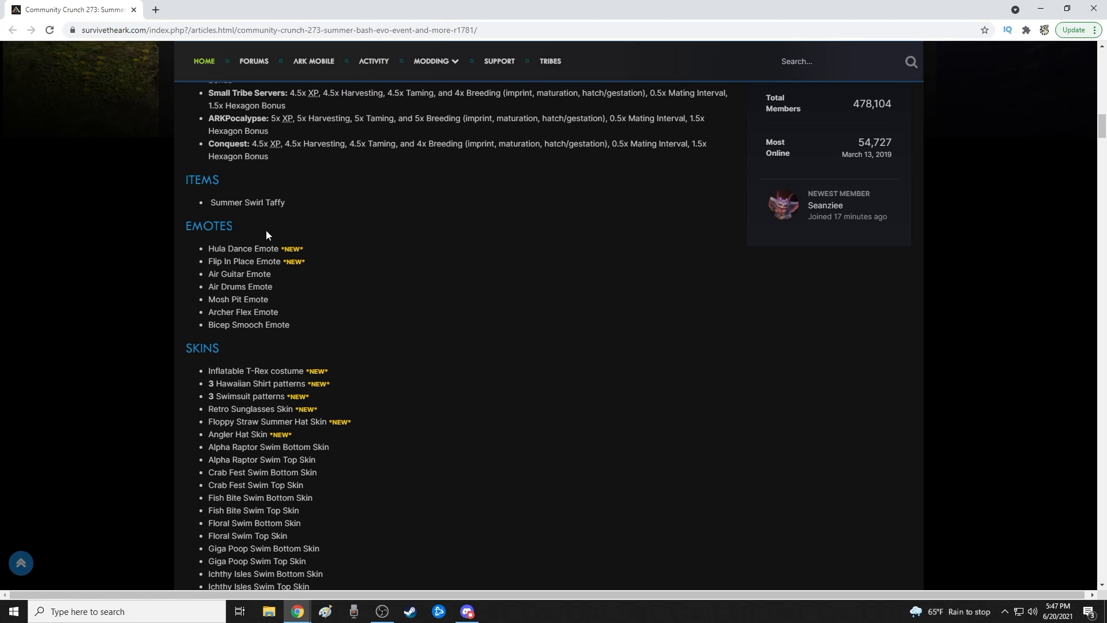